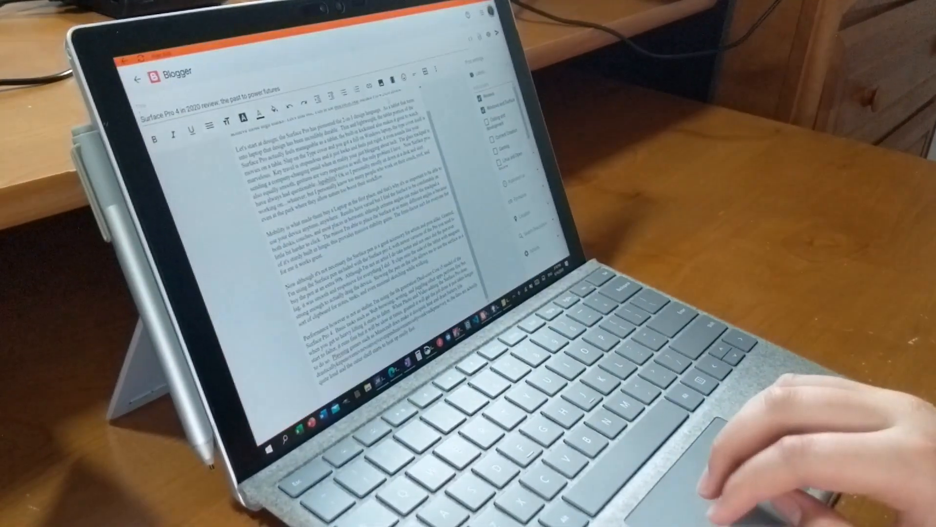
# Step: Switch from the Blogger draft to the Google Keep notes window via Task View
pyautogui.press('Win+Tab')
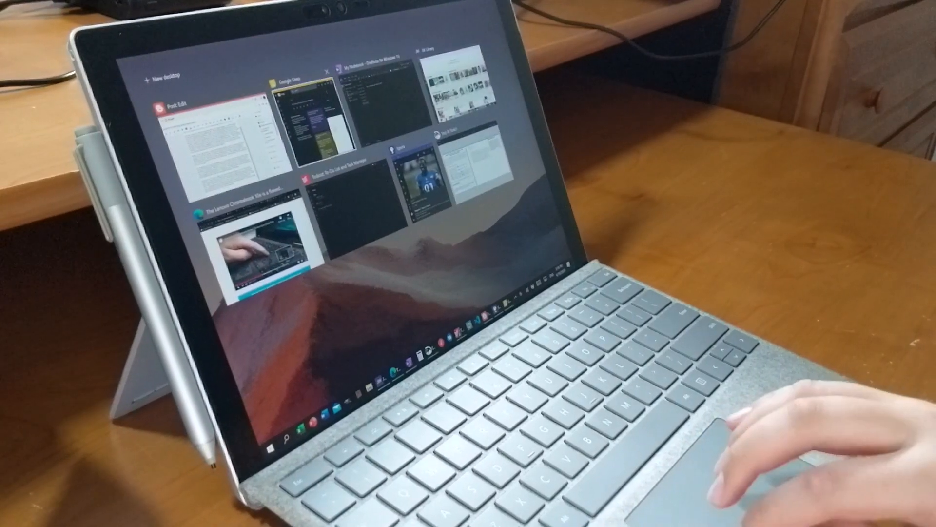
pyautogui.click(306, 104)
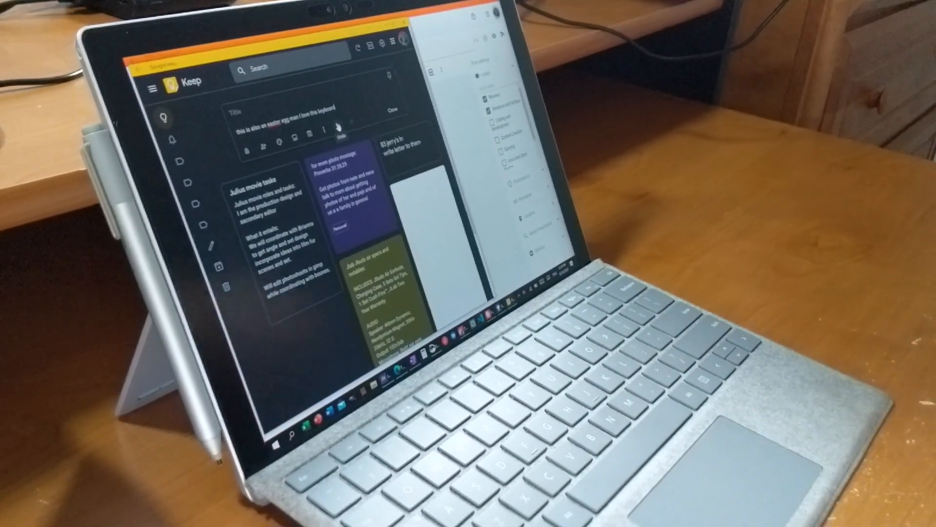